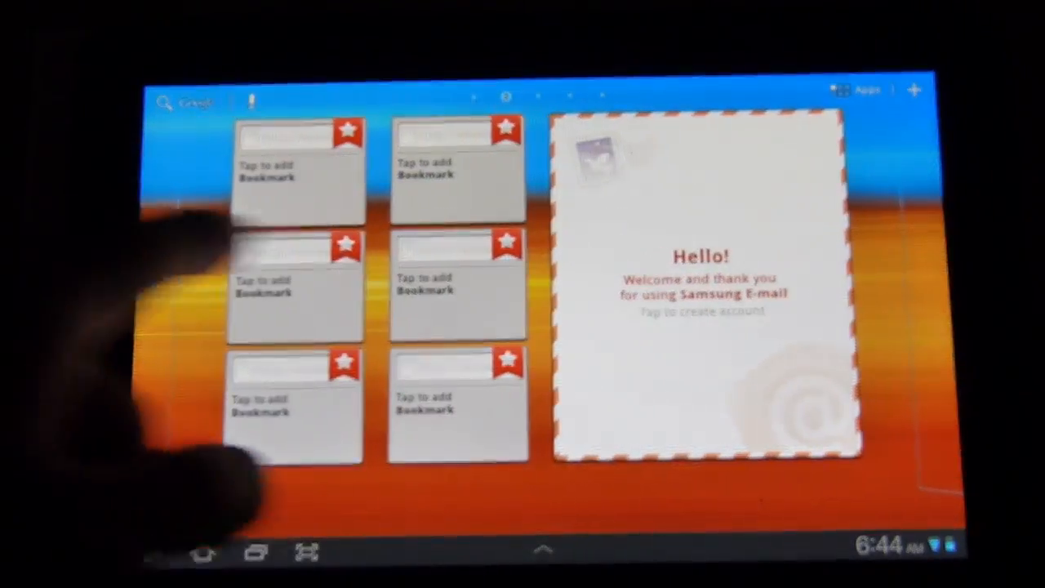
# Step: Swipe across home screen panels to reach the Social Hub and Agenda widgets panel
pyautogui.hscroll(-3)
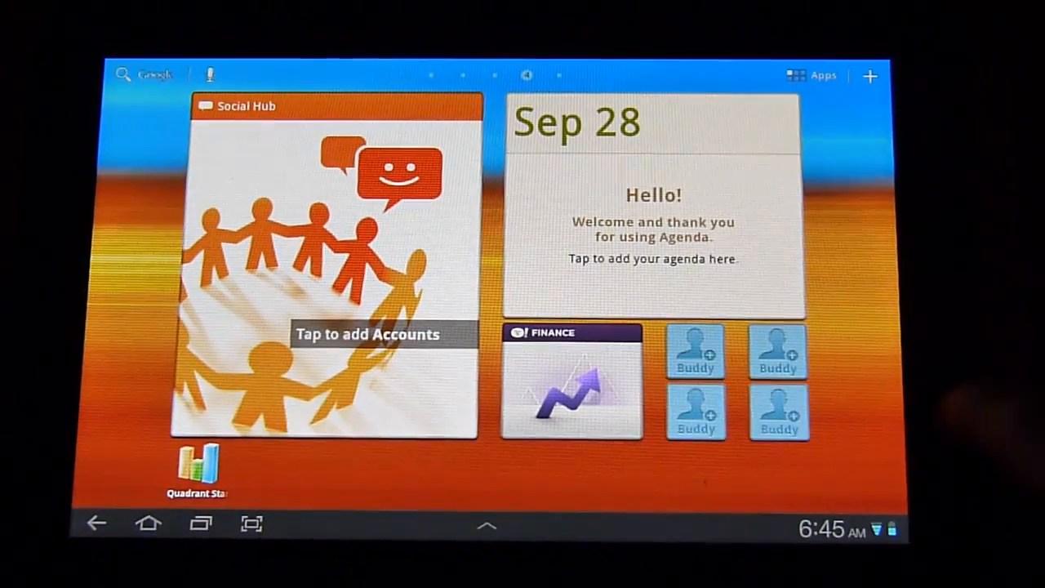
# Step: Show and dismiss the quick settings panel, then reach the widgets customisation view
pyautogui.click(833, 527)
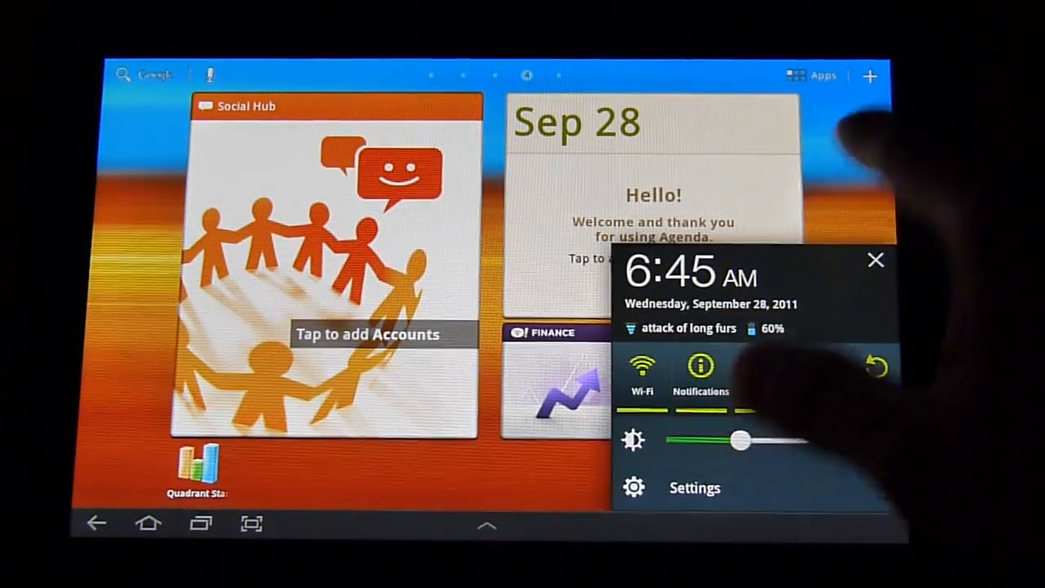
pyautogui.click(876, 259)
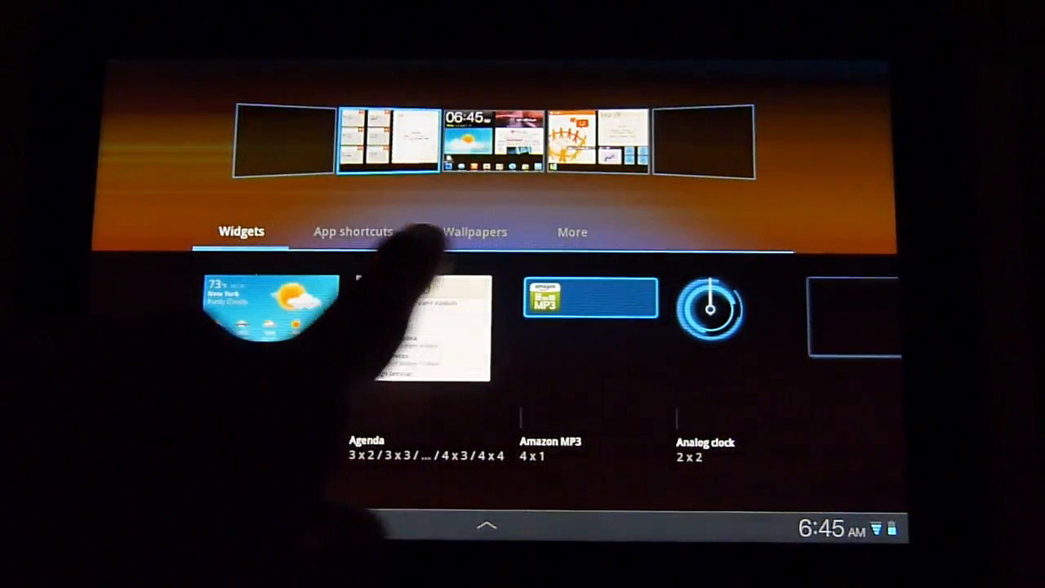
# Step: Open the wallpaper sources and set the starry night live wallpaper with tree silhouettes
pyautogui.click(475, 232)
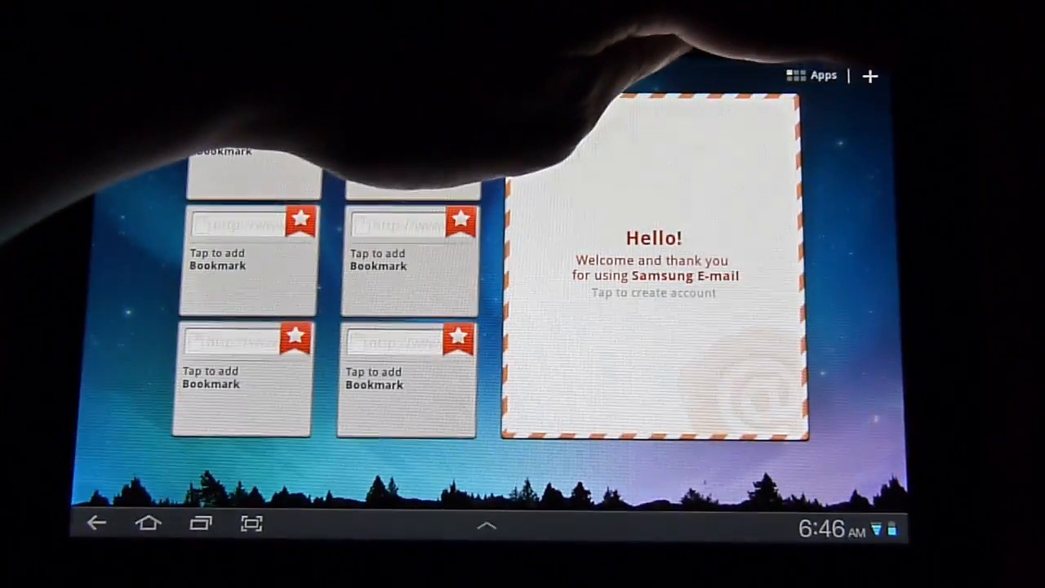
# Step: Open customisation, choose static Wallpapers for the home screen, and pick an orange image
pyautogui.click(817, 75)
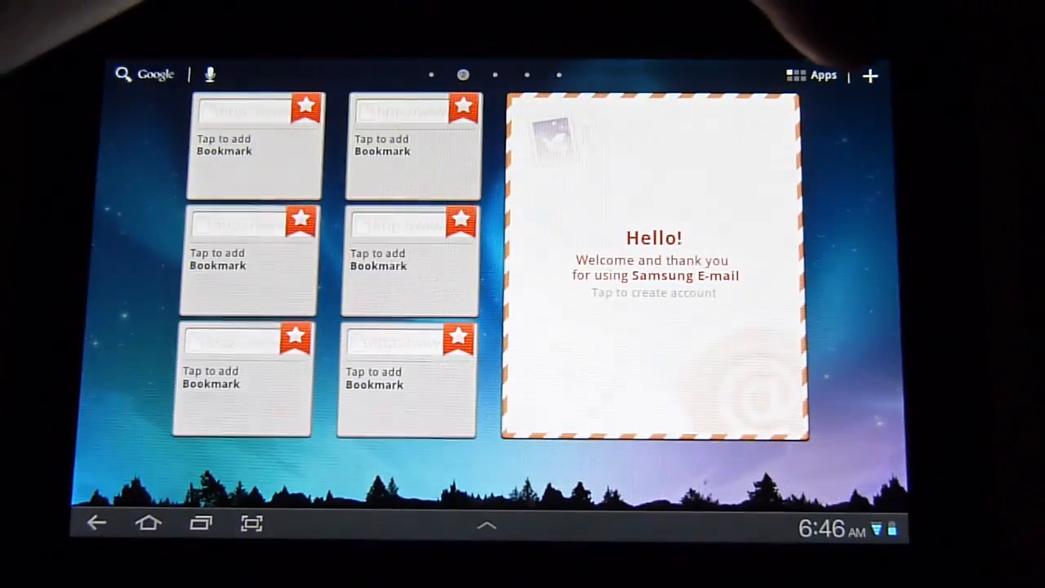
pyautogui.click(869, 75)
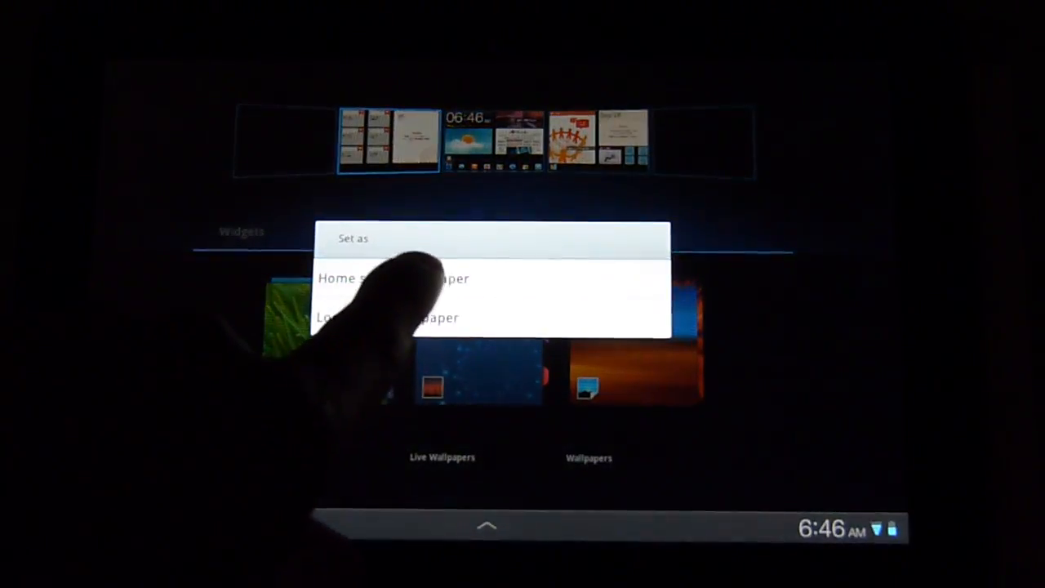
pyautogui.click(367, 278)
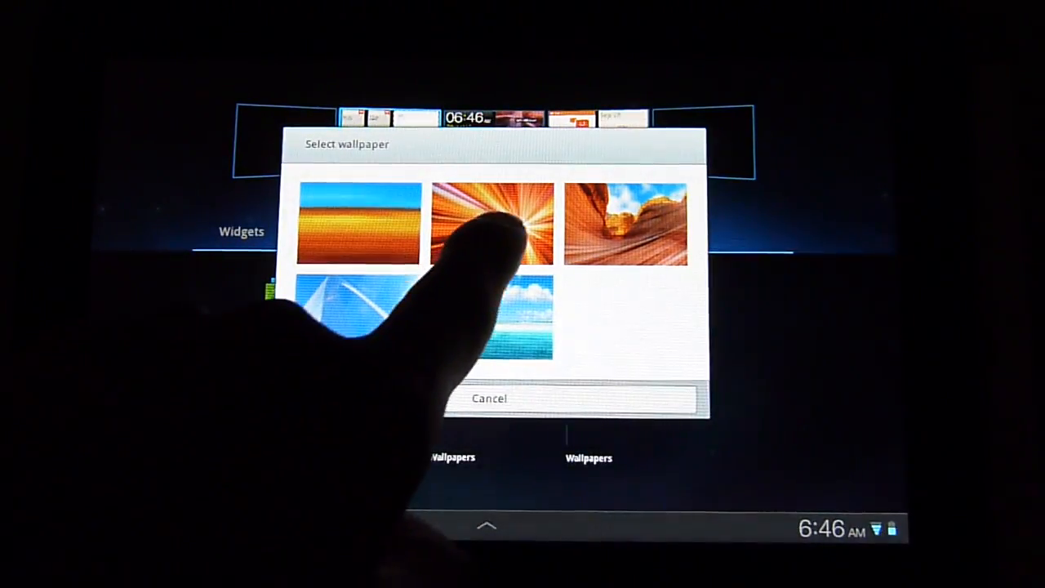